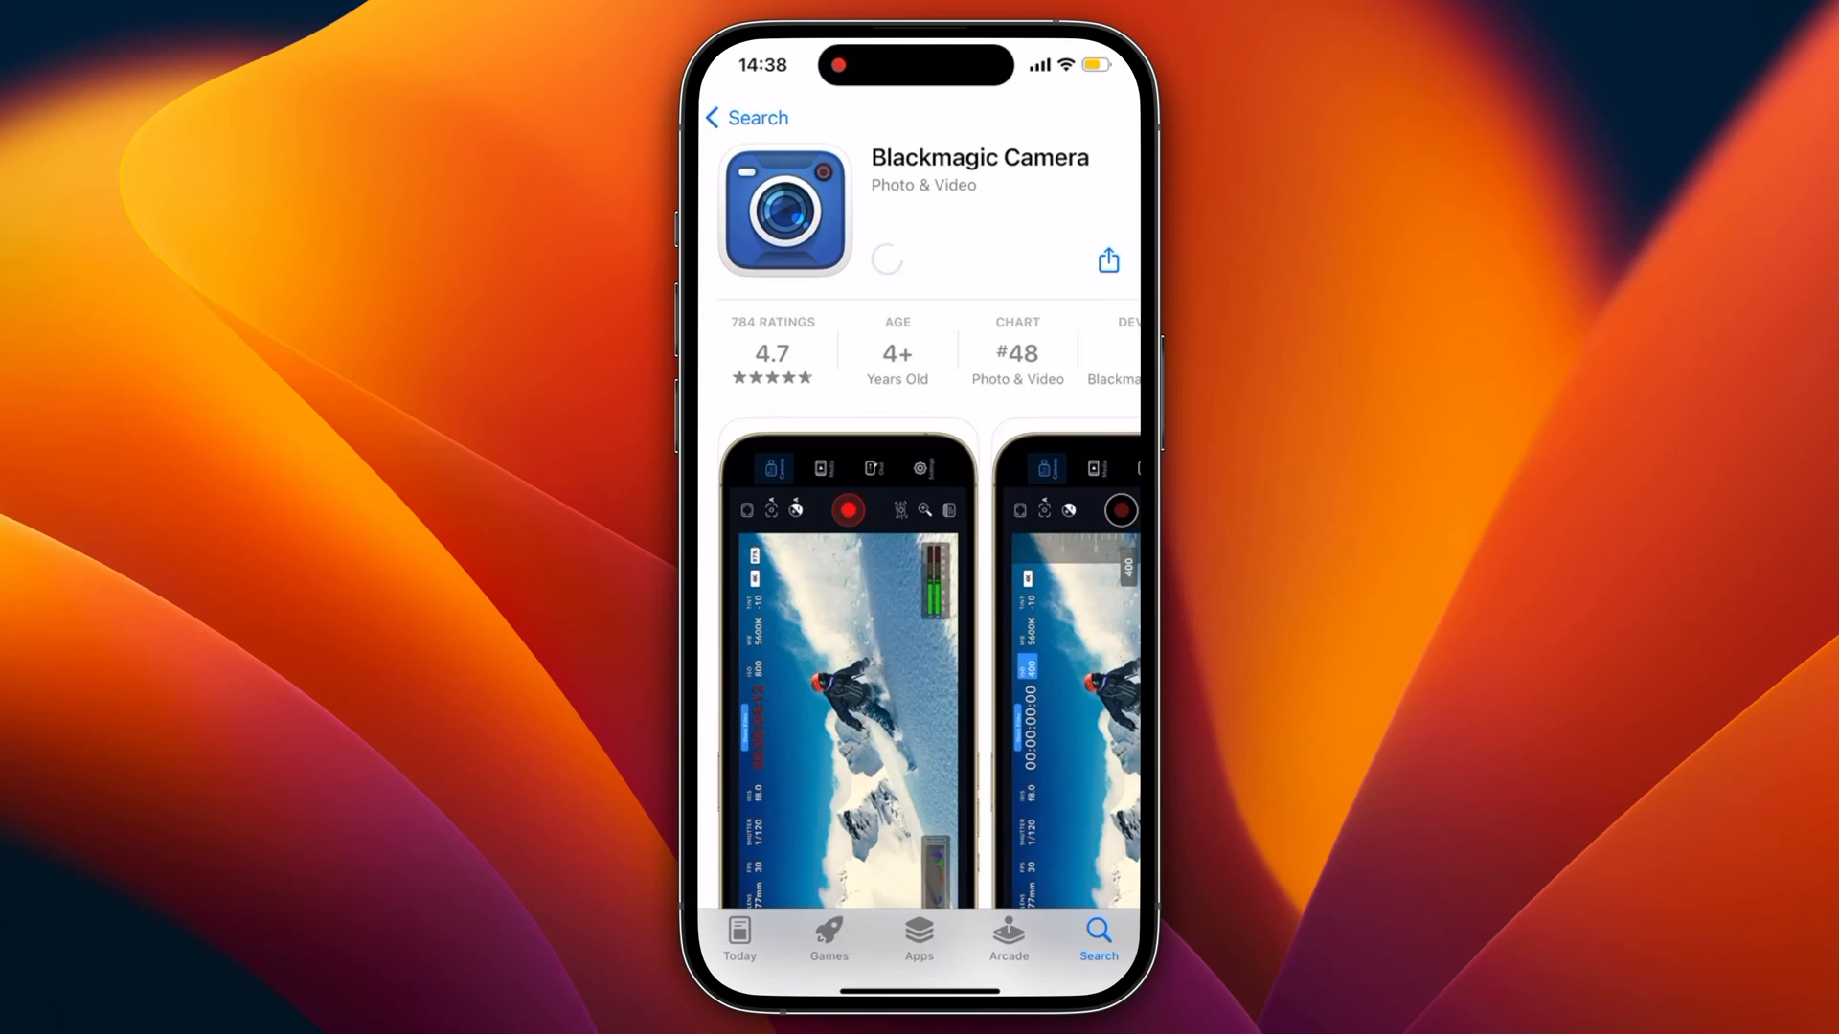
- Install Blackmagic Camera from the App Store and view the BaseLUTs .cube files in Downloads
click(887, 261)
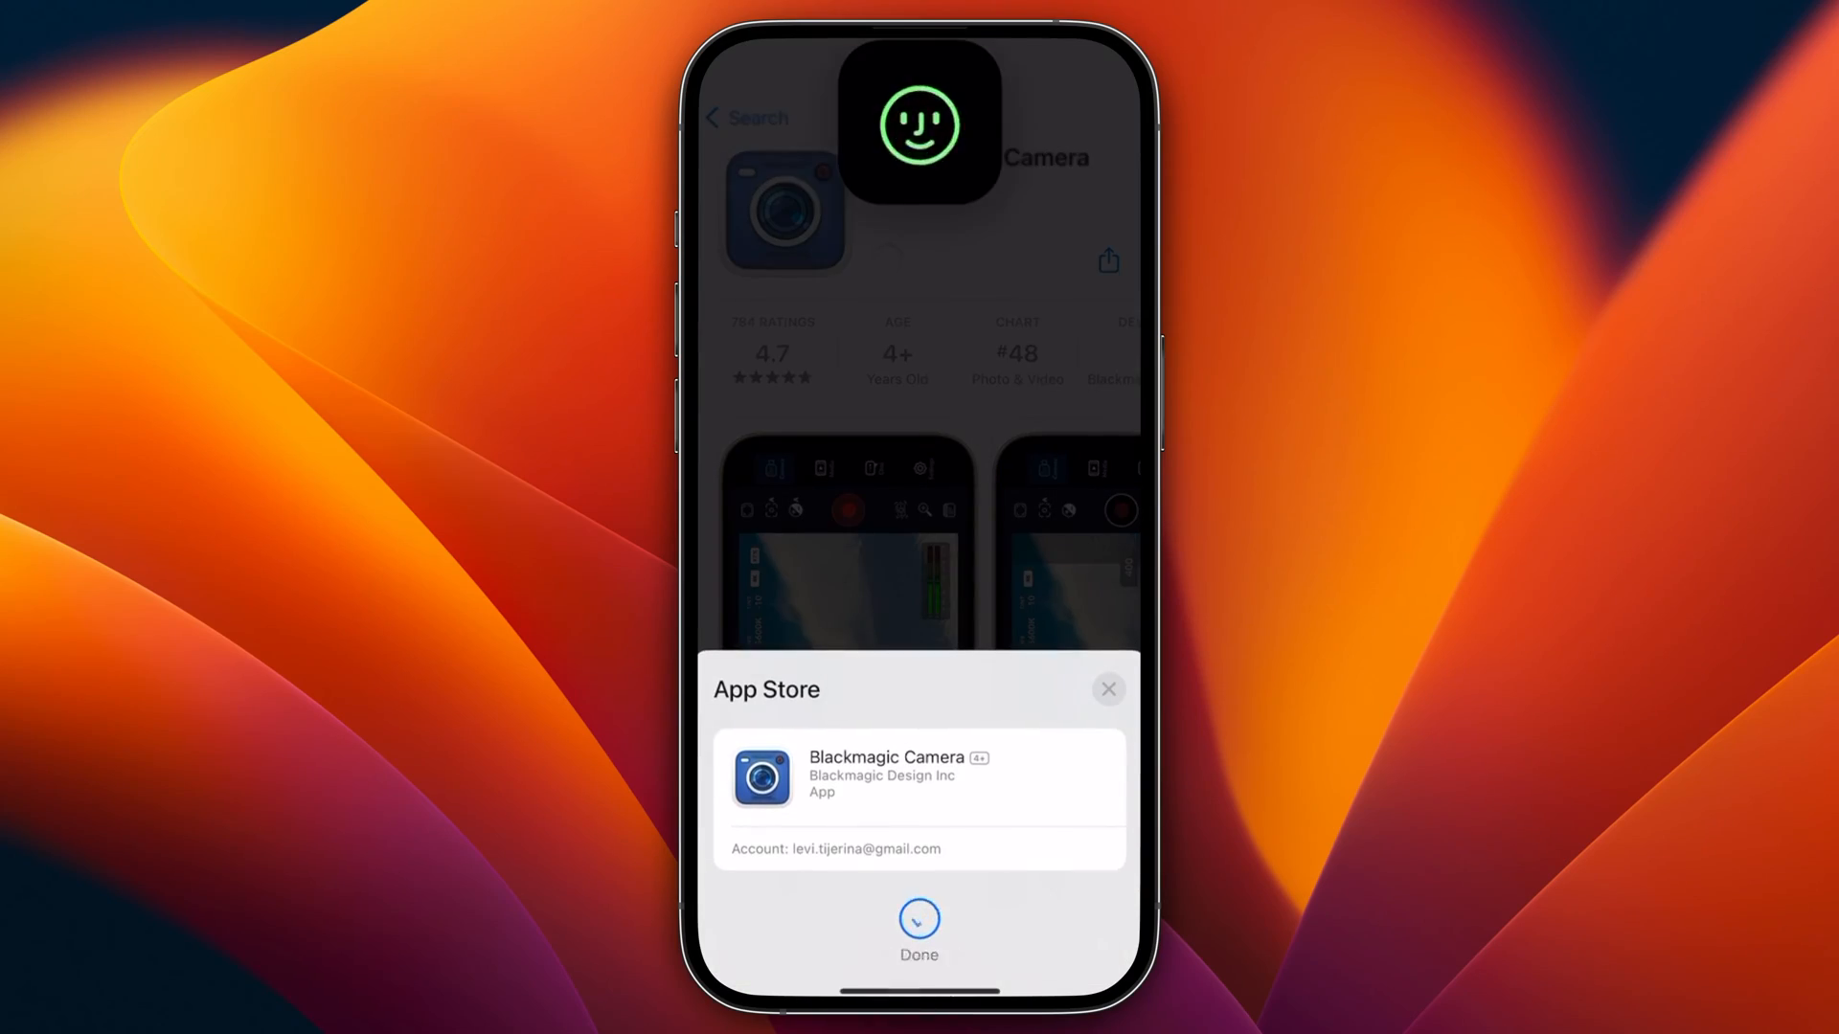
click(918, 925)
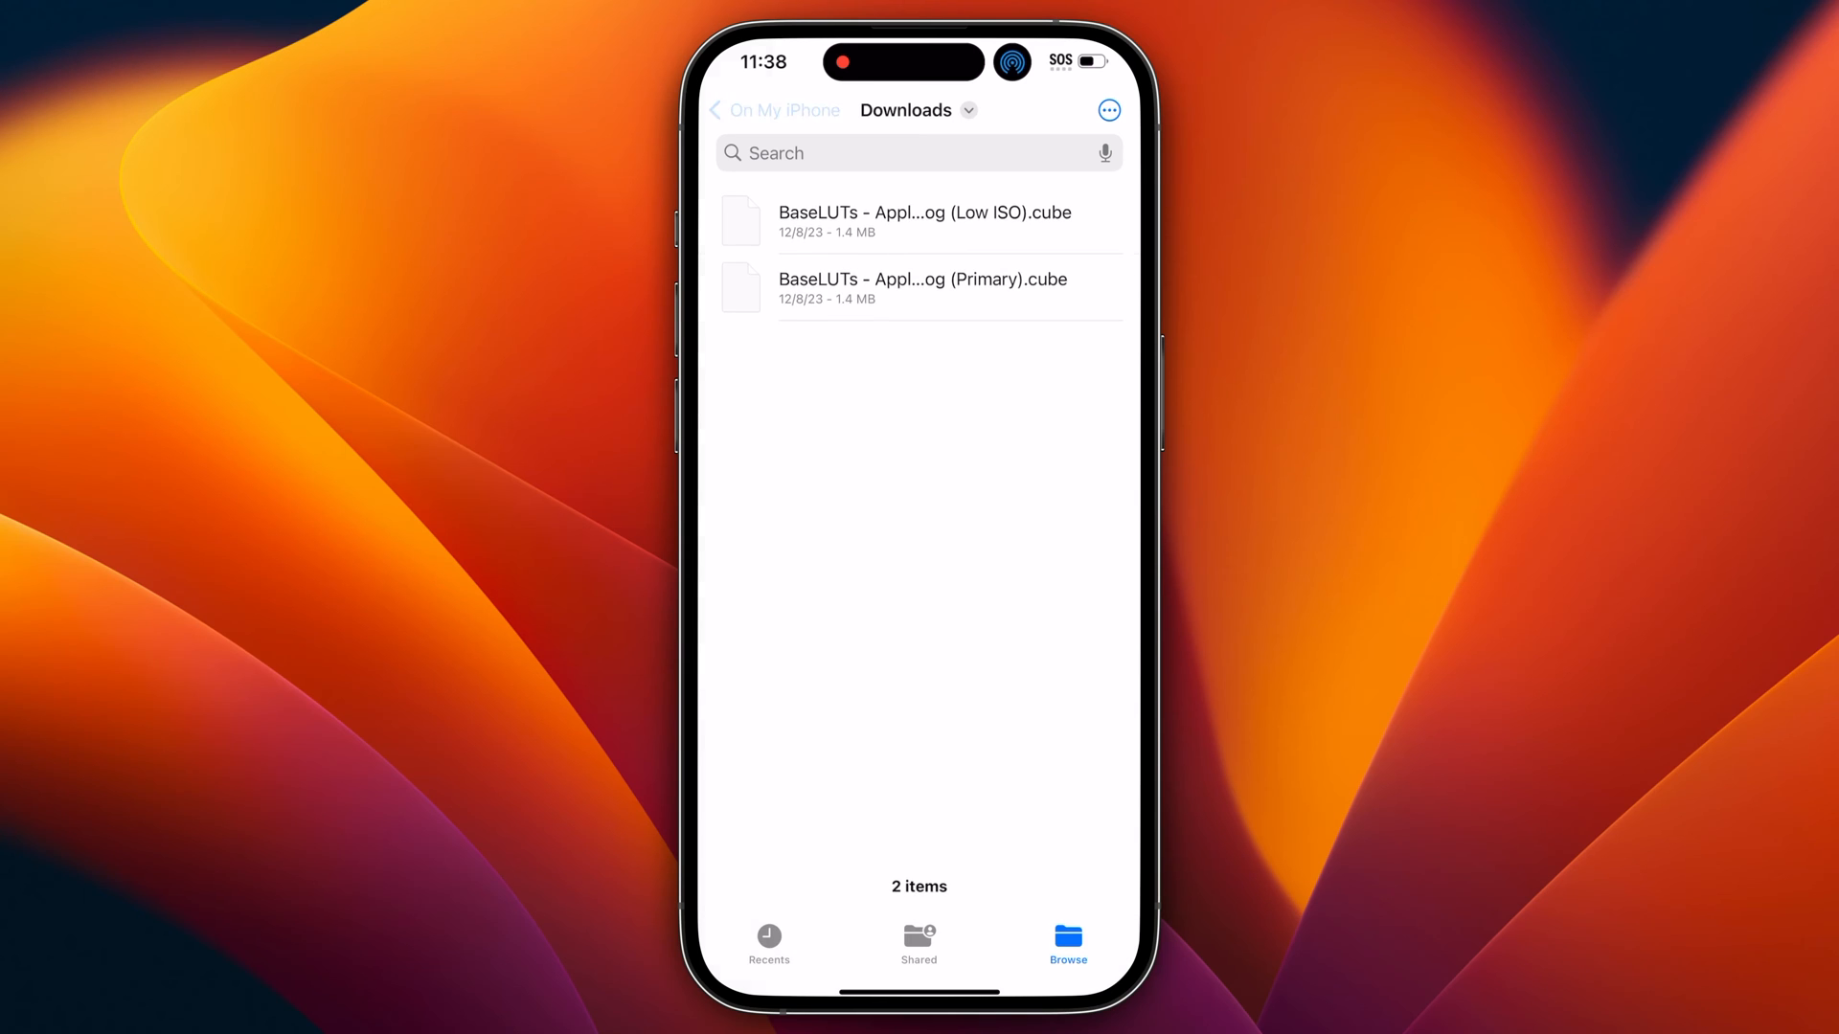
click(772, 109)
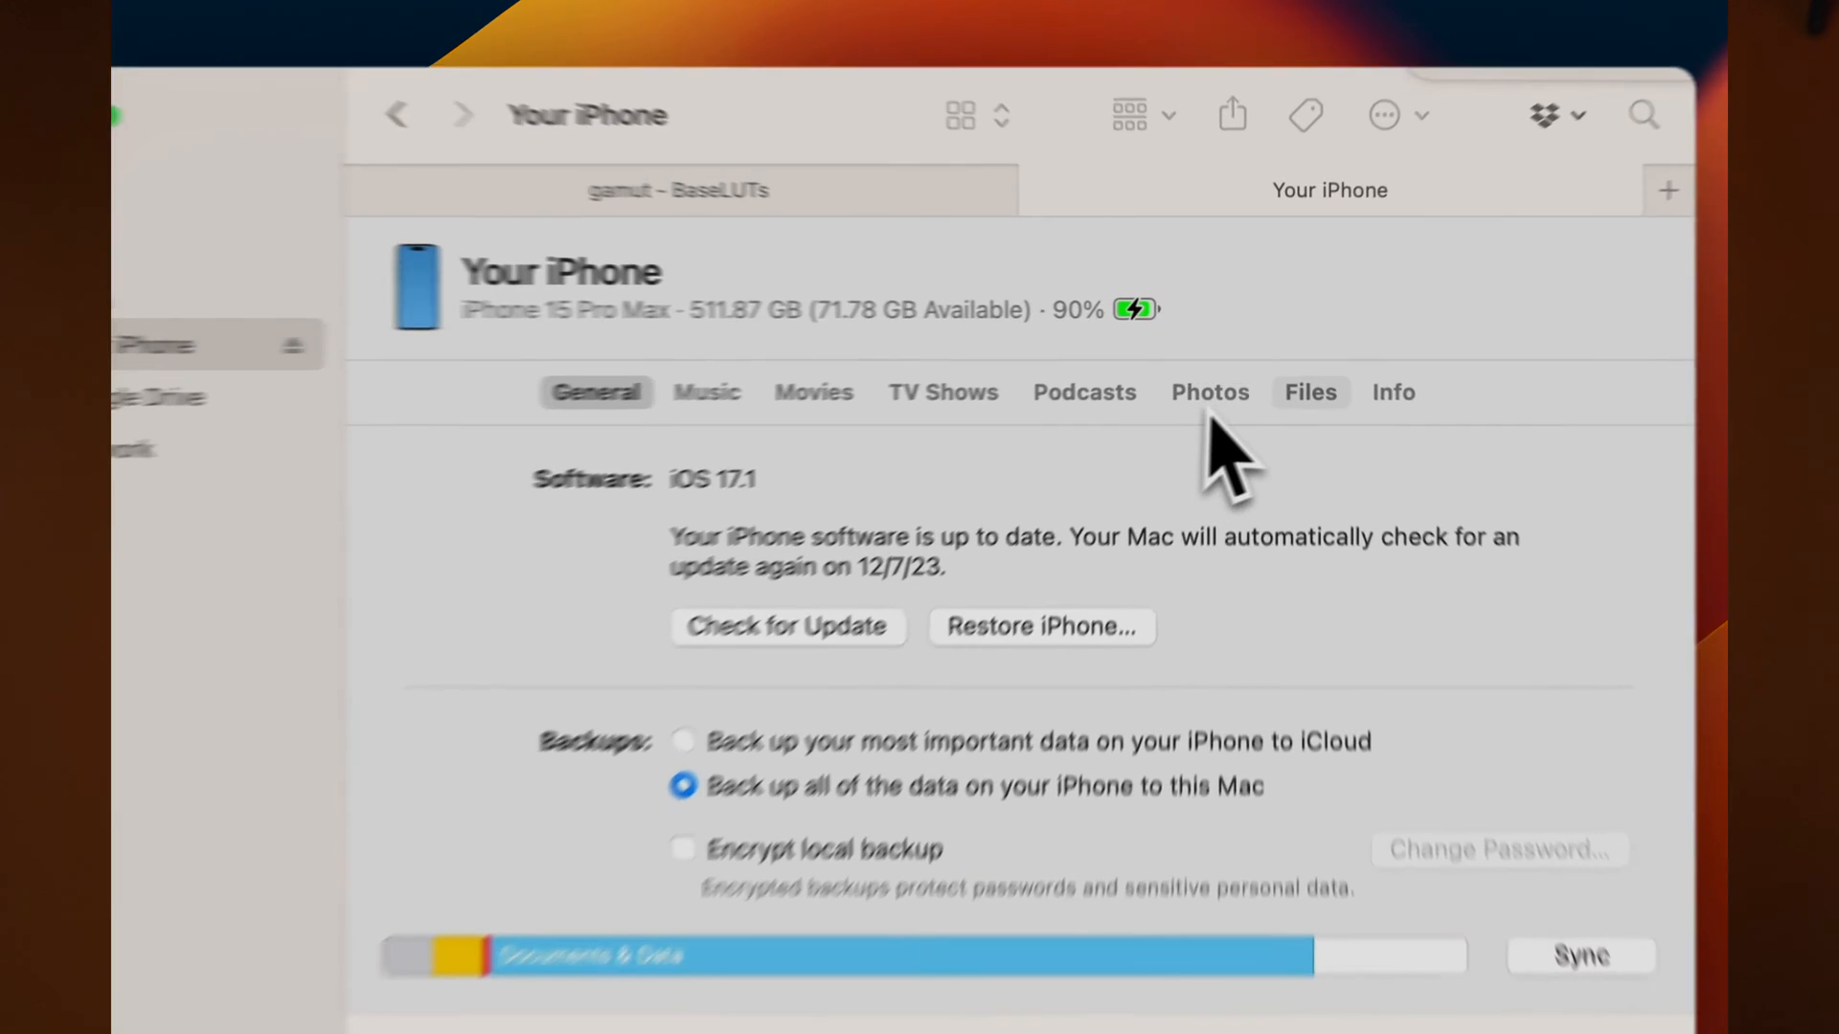
- Show the iPhone's shared app files in Finder and expand Blackmagic Cam
click(1308, 391)
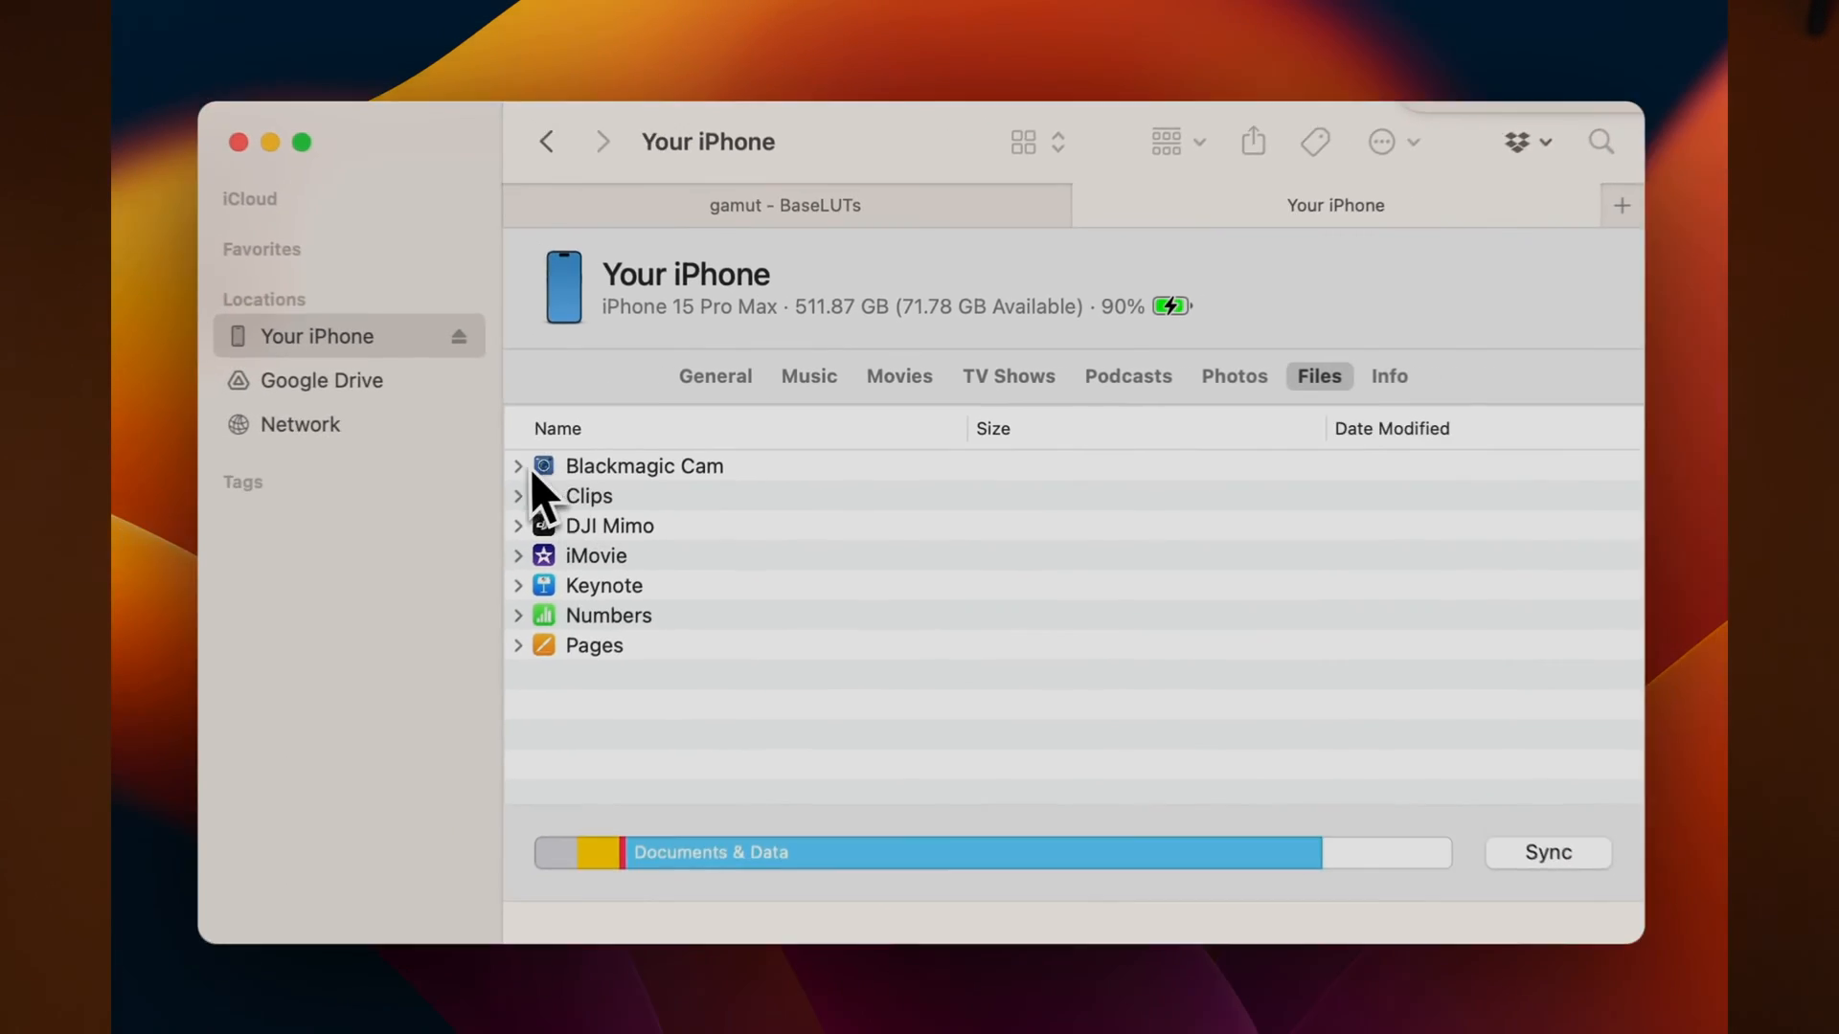
click(517, 465)
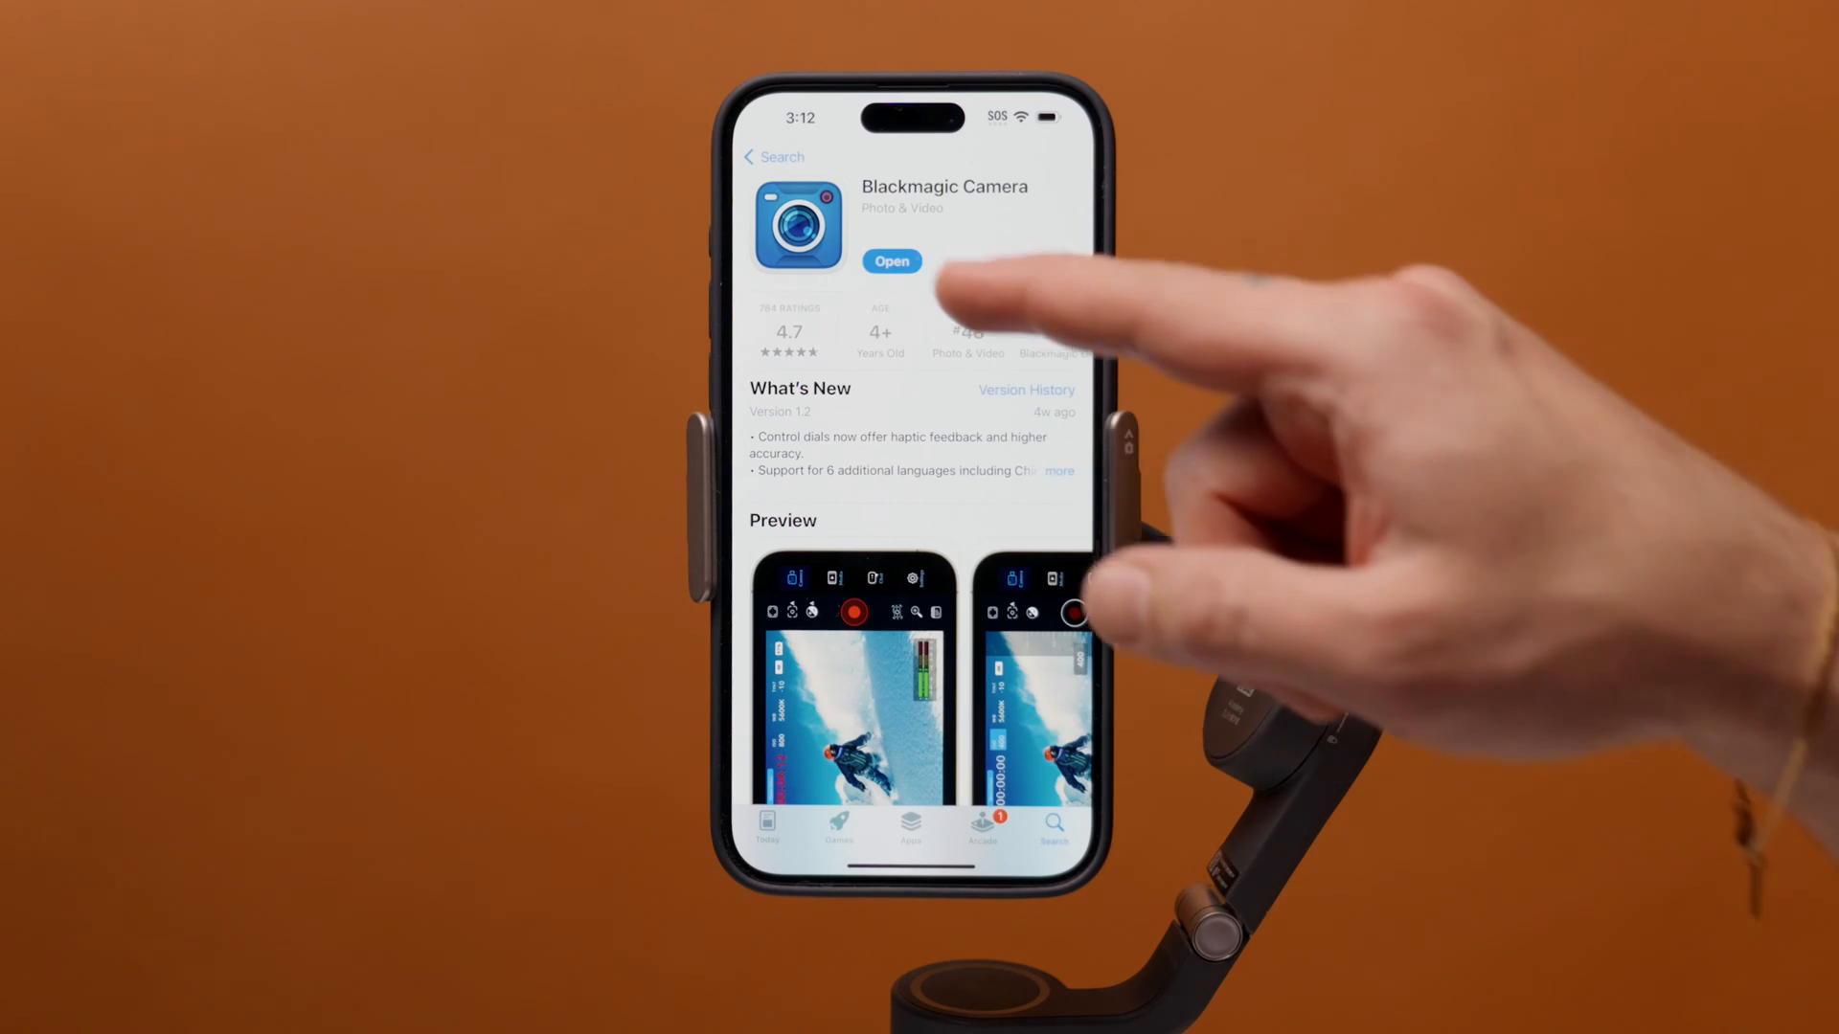
- Launch Blackmagic Camera and go to its Settings showing the LUTs section
click(890, 261)
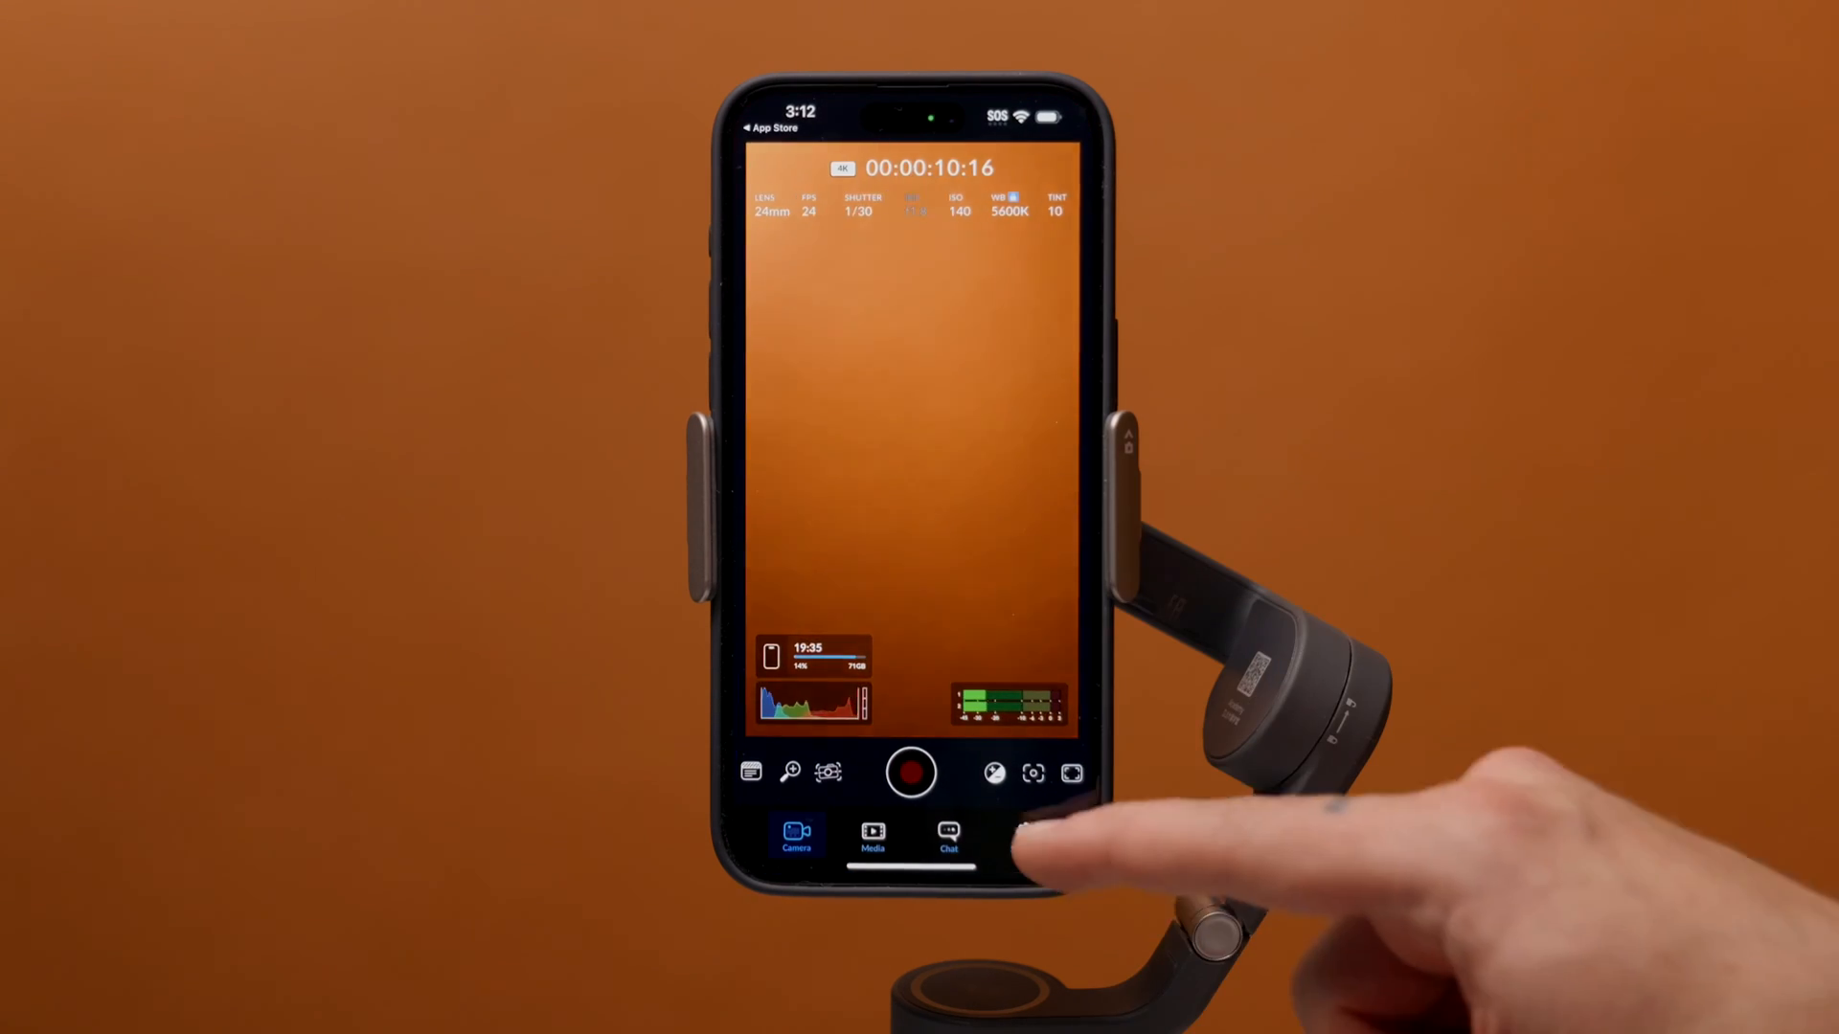
click(1023, 837)
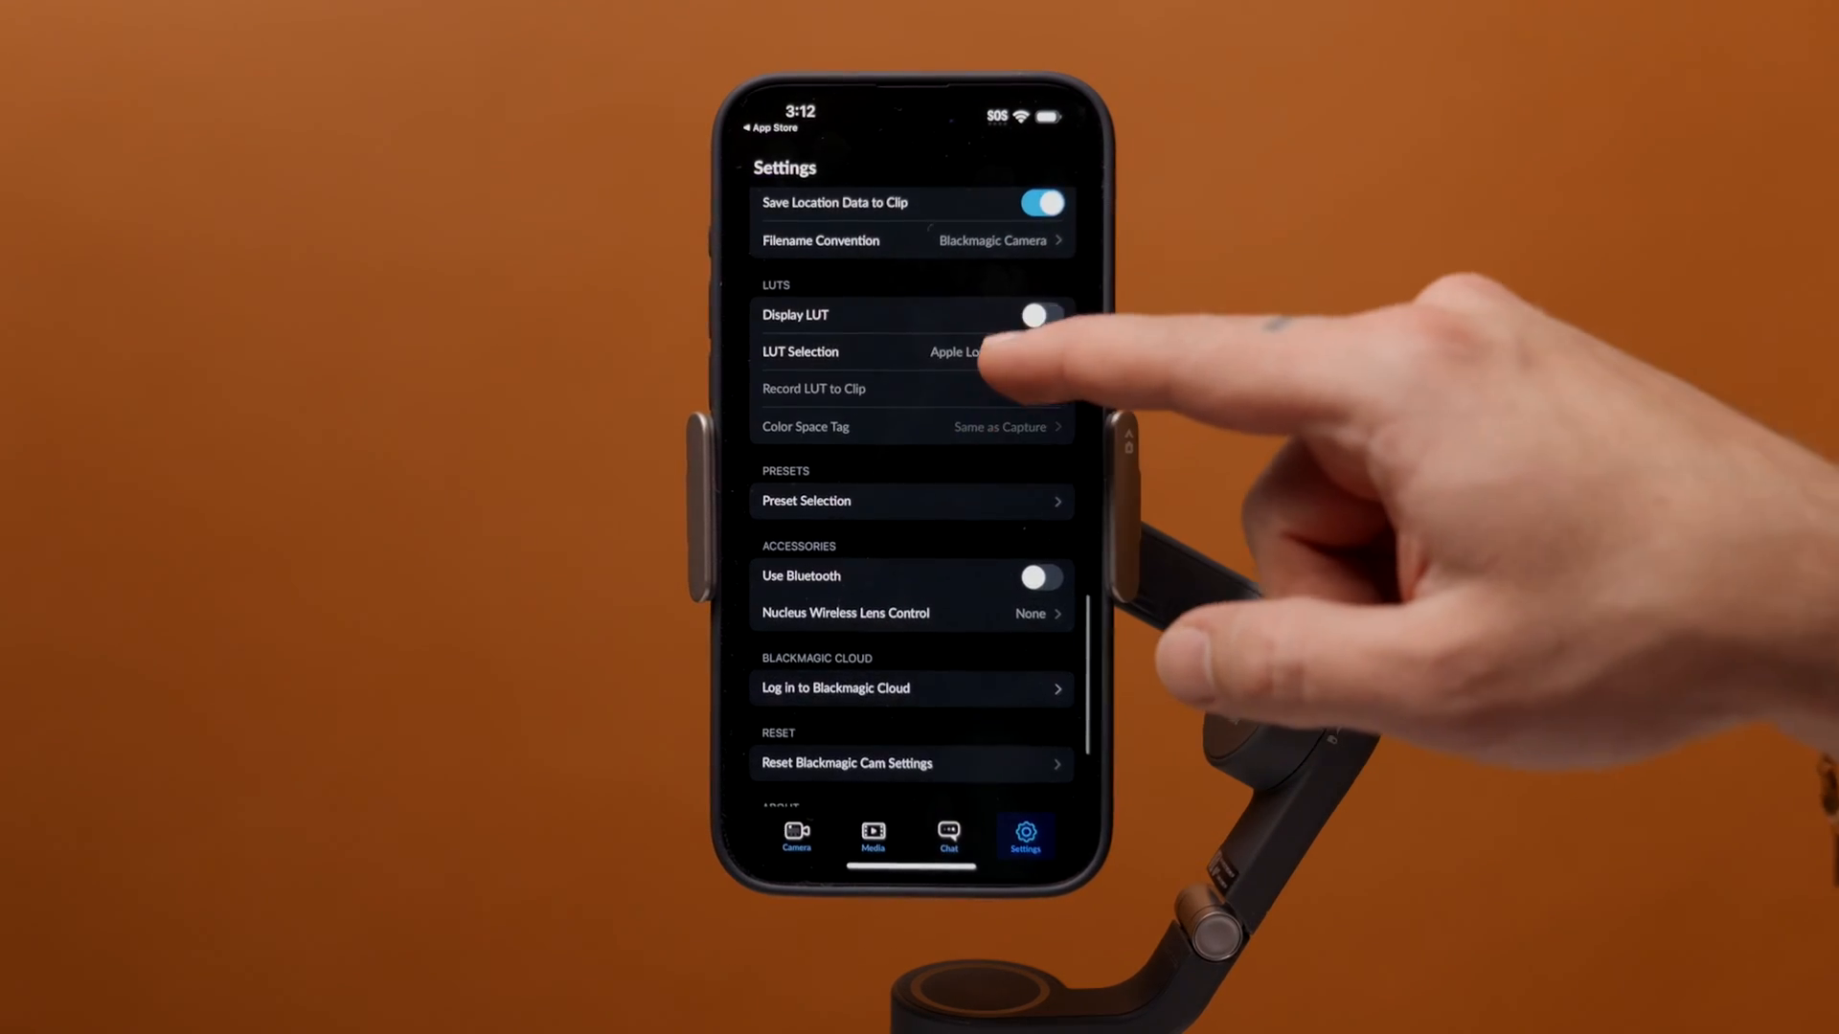
- Import the BaseLUTs Apple Log .cube as the selected LUT and switch Display LUT on
click(916, 353)
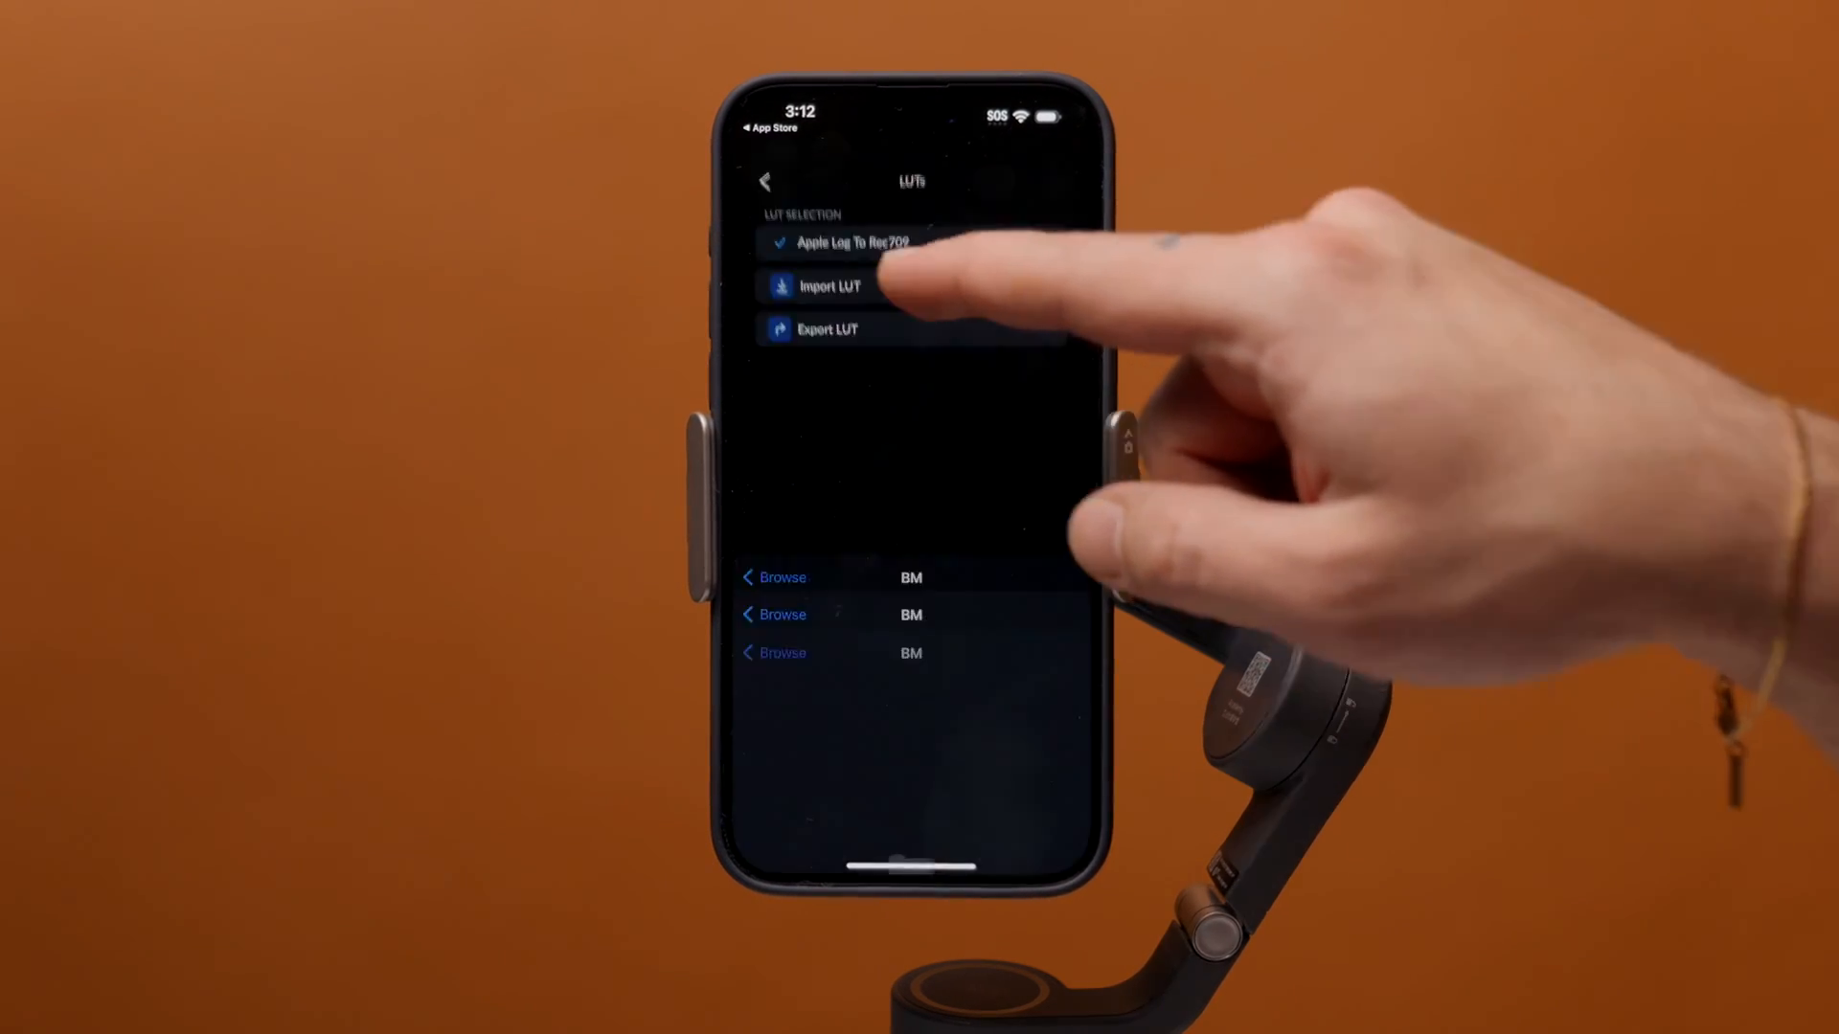
click(829, 286)
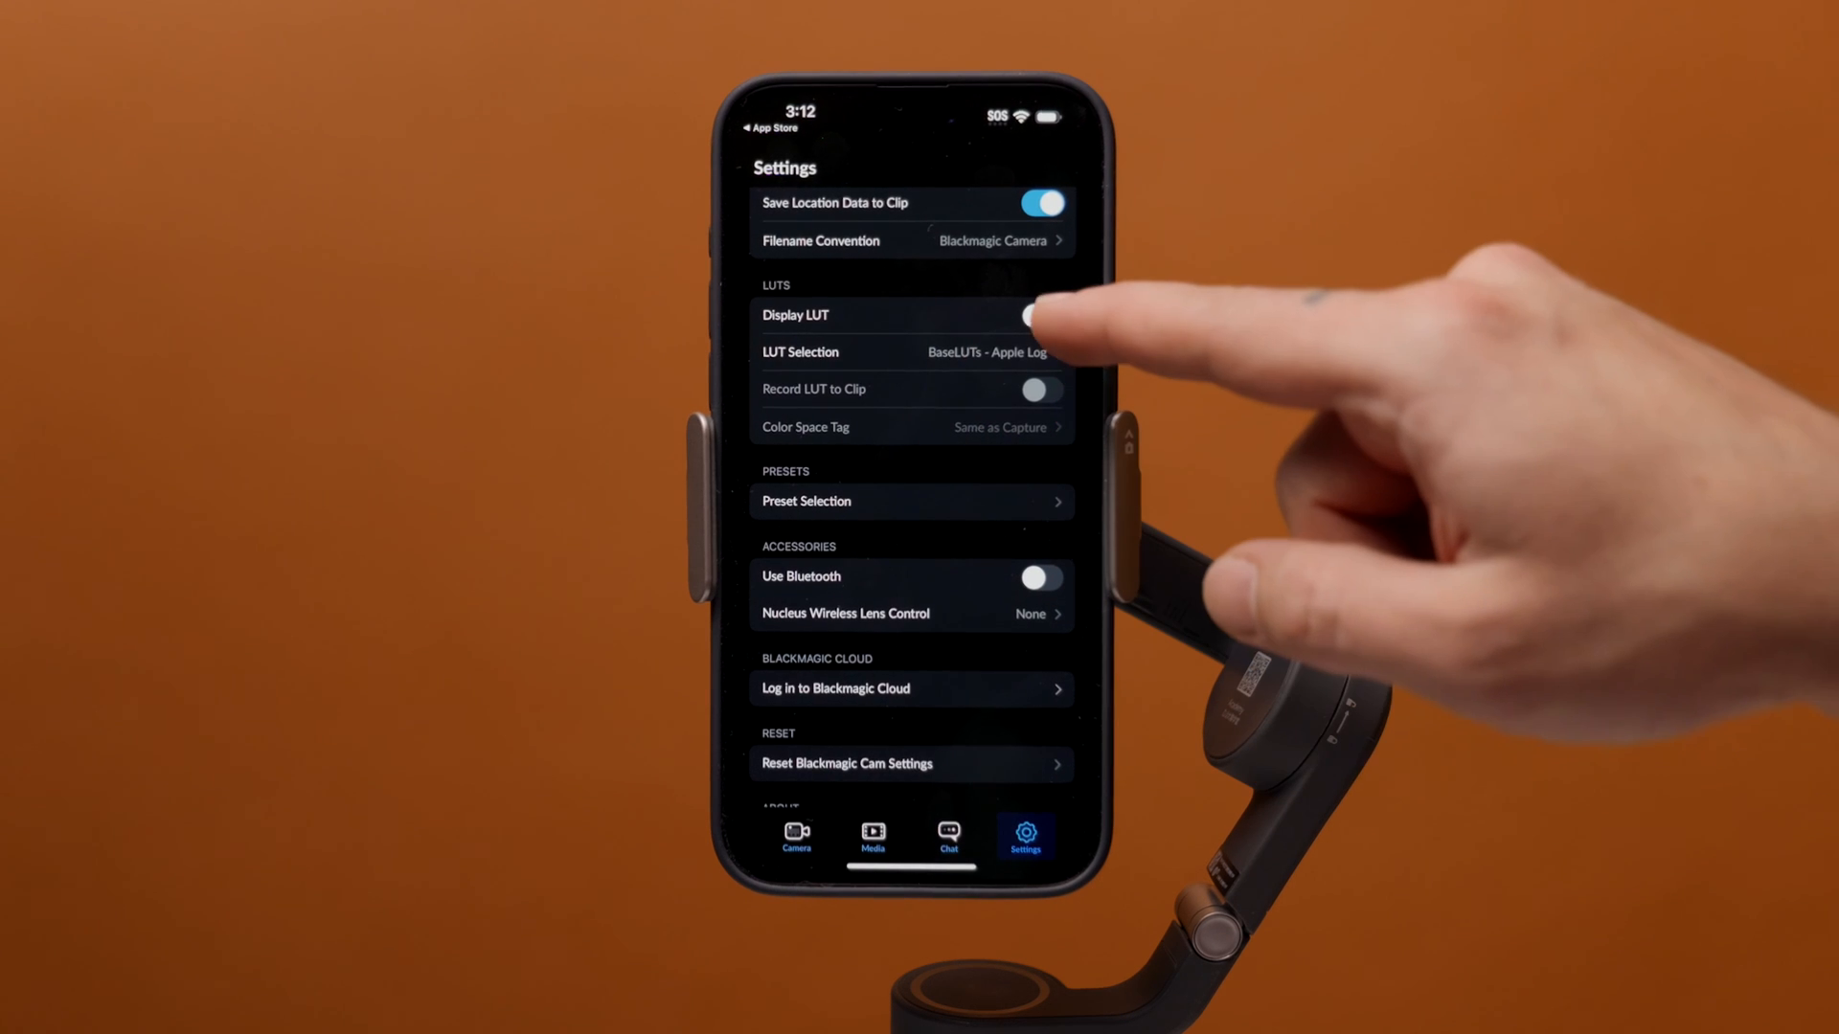
click(1042, 314)
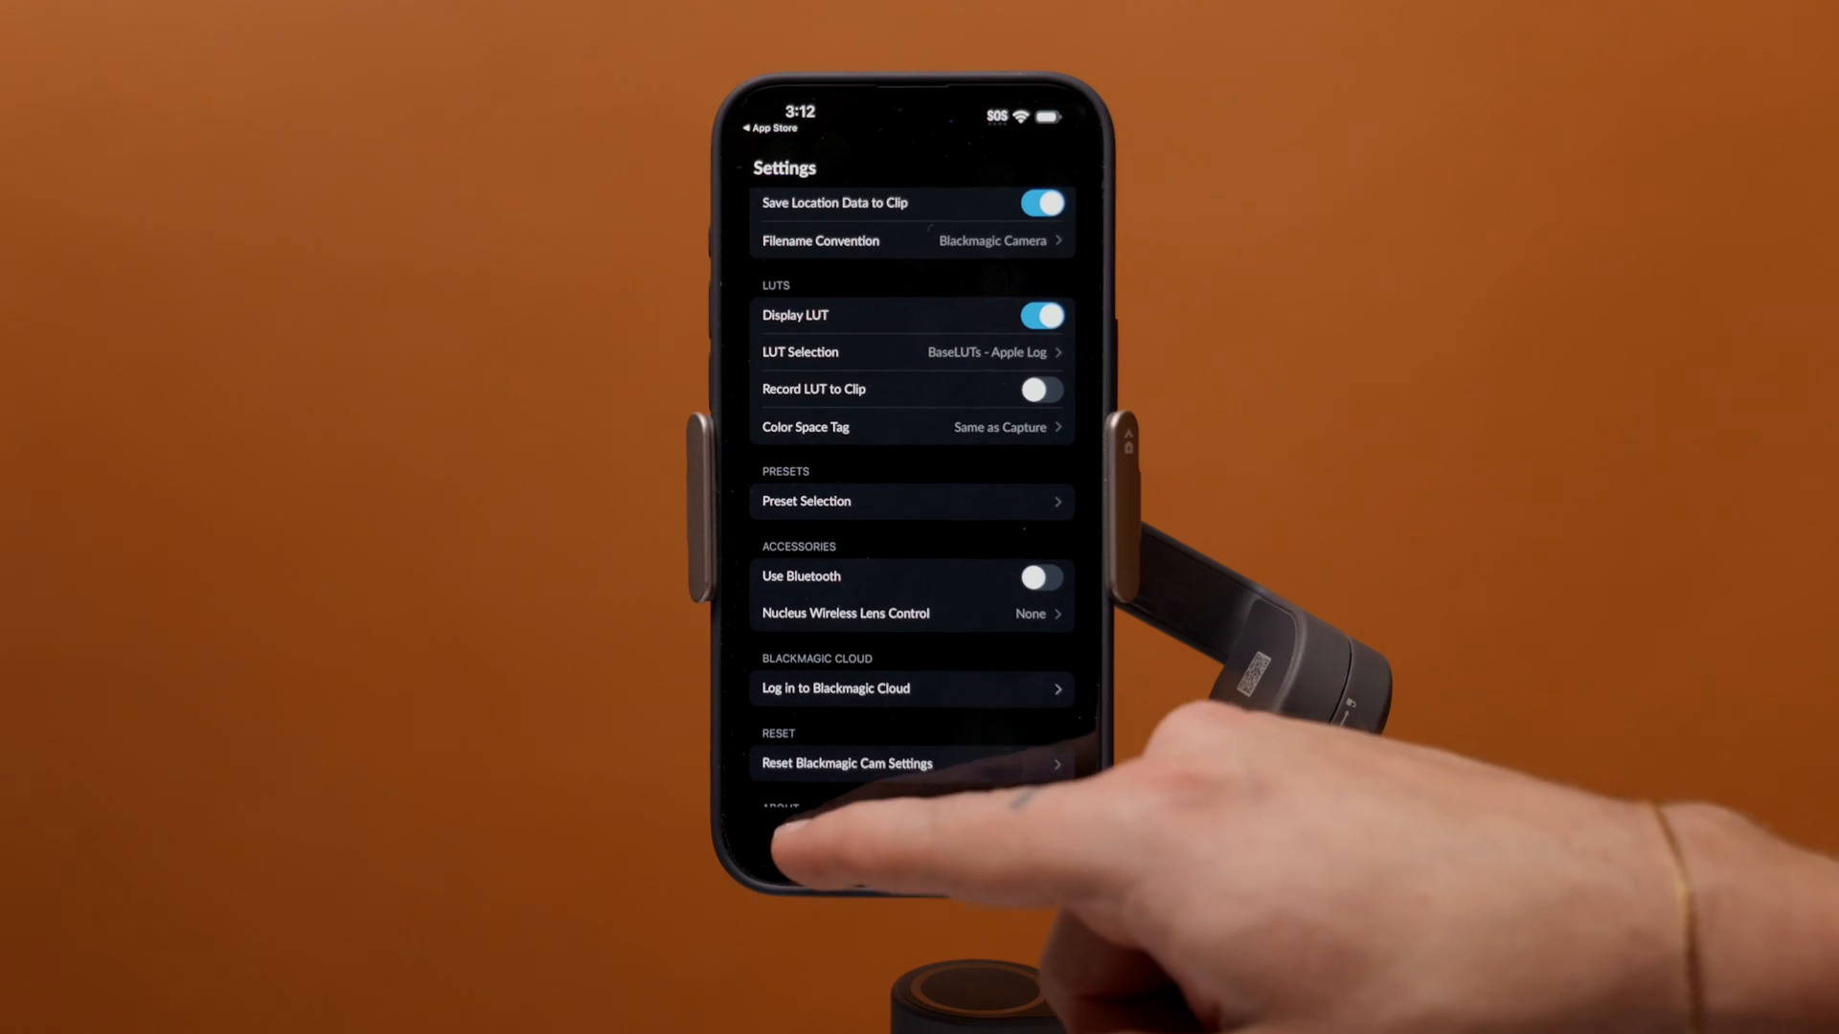